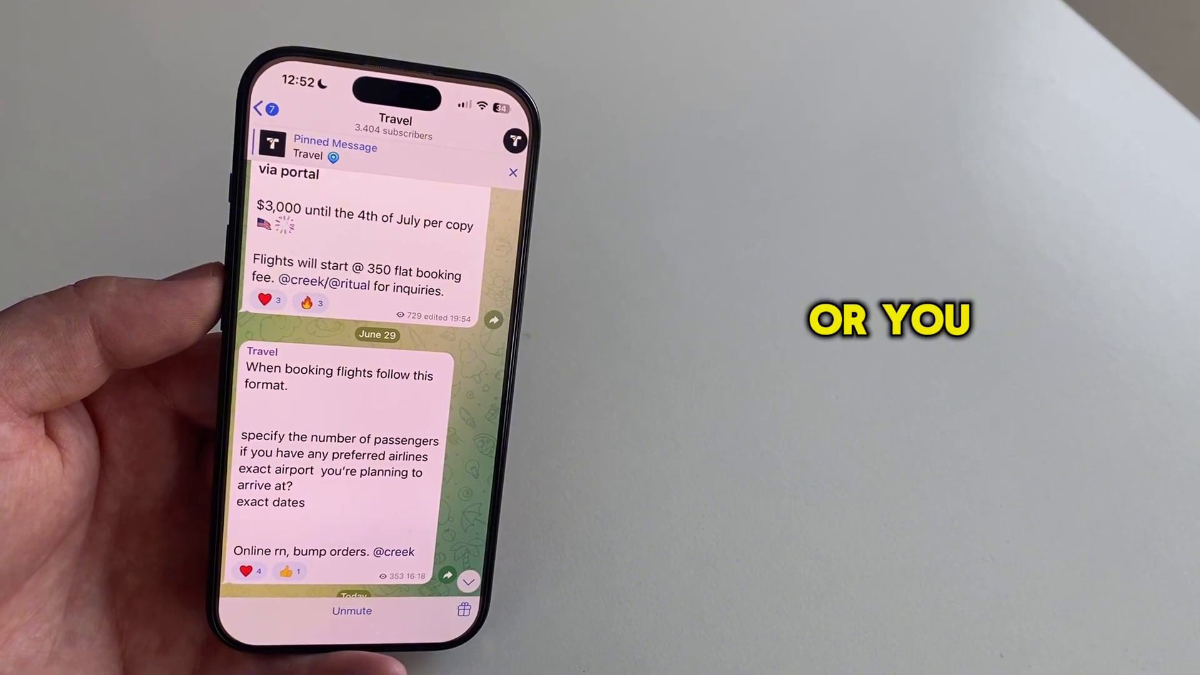
Open the Travel channel's profile and copy its t.me invite link.
scroll("down", 3)
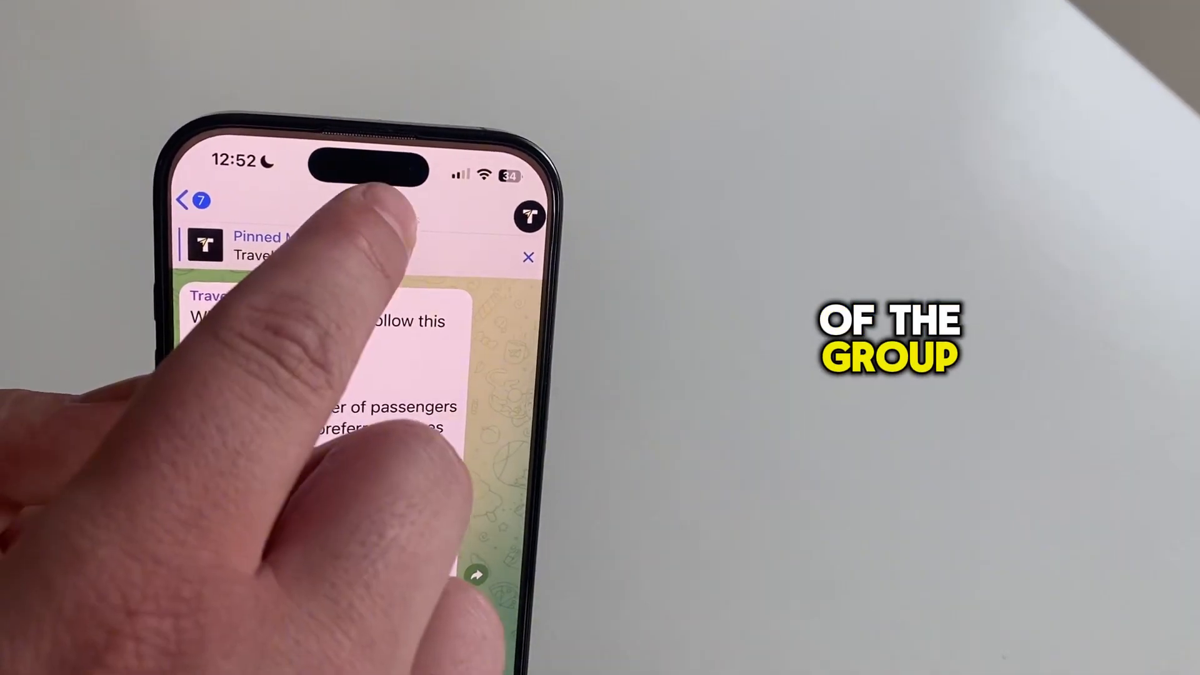
left_click(344, 221)
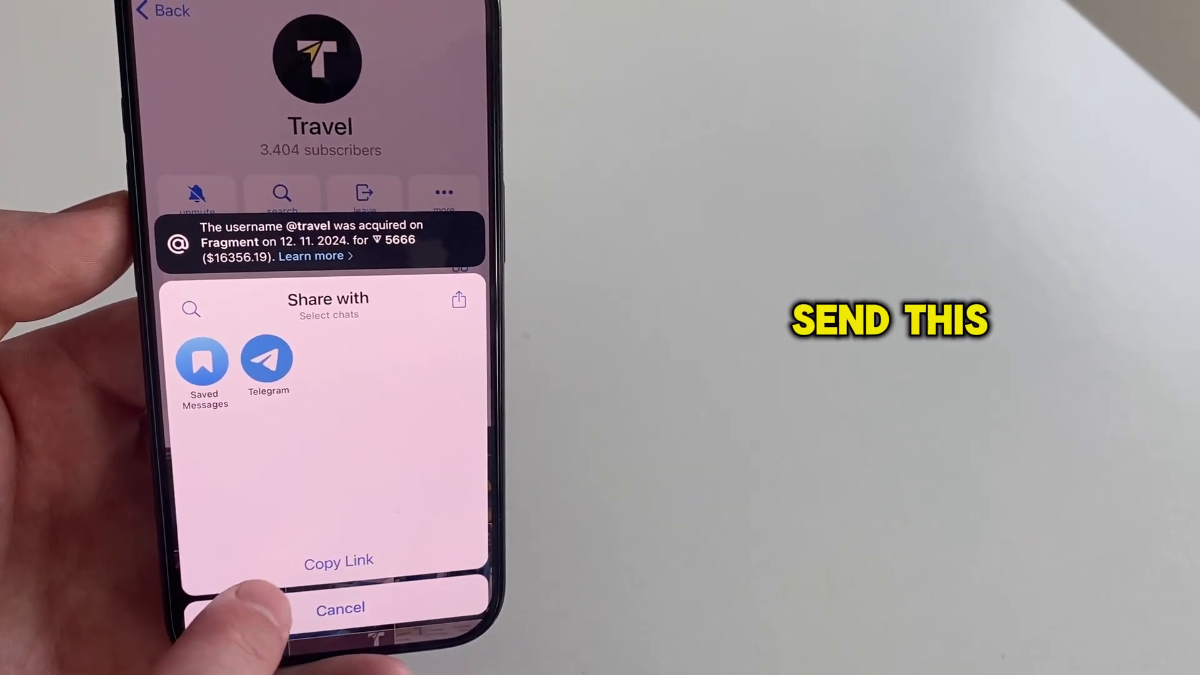
left_click(338, 559)
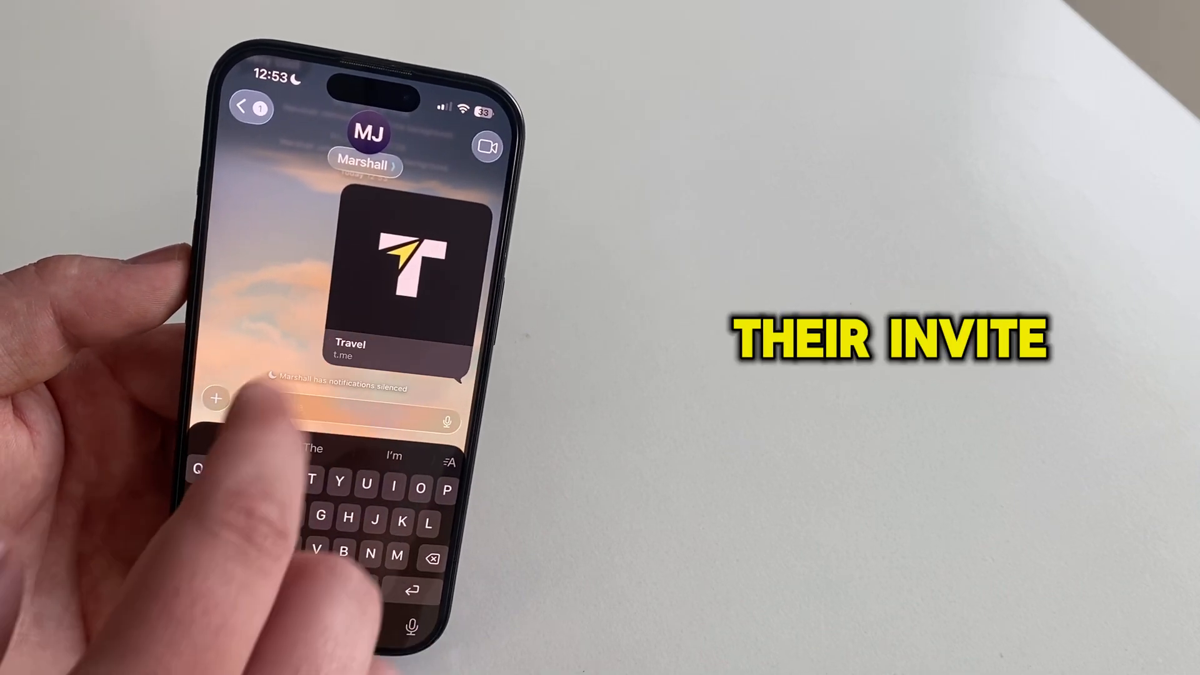
Return from Messages to the Travel channel chat in Telegram.
left_click(395, 268)
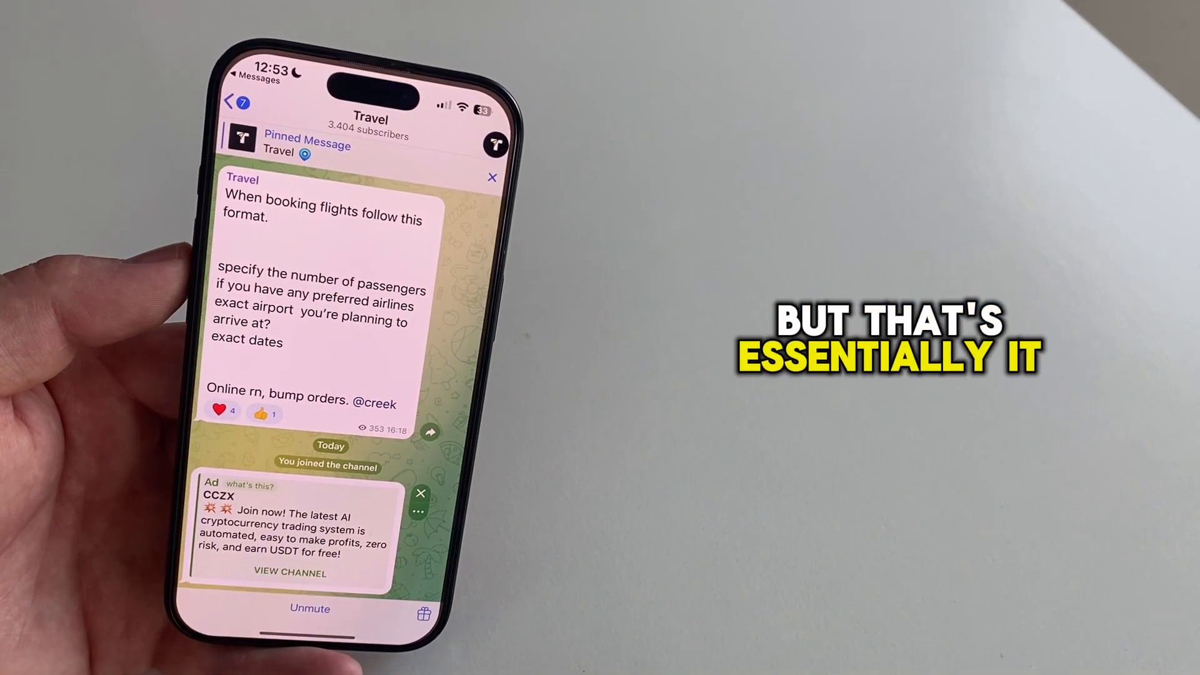